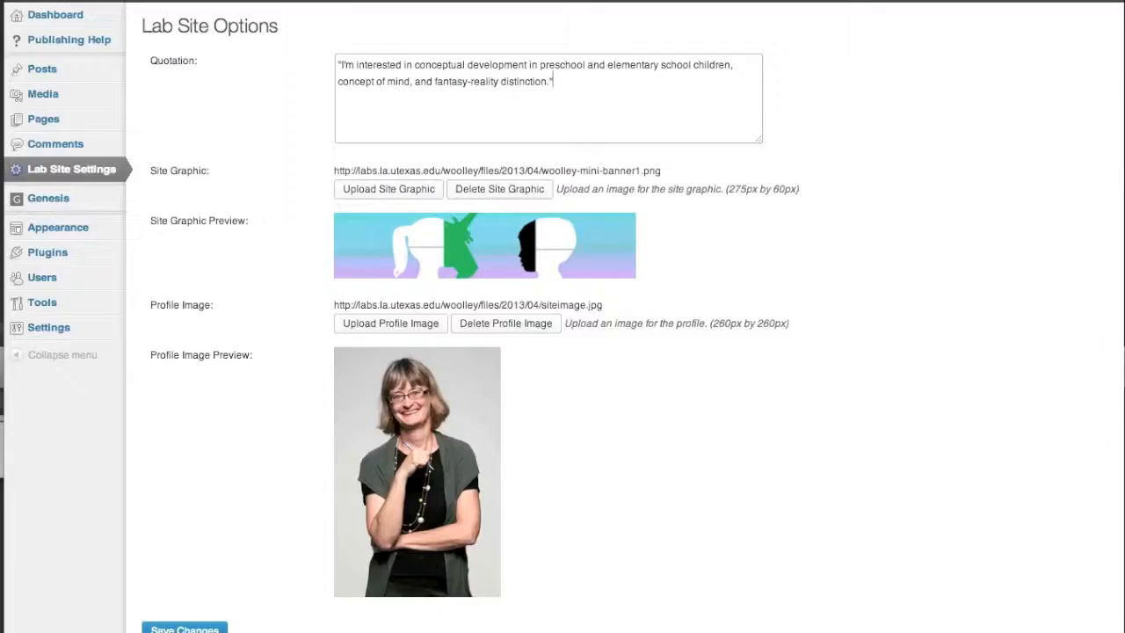
pyautogui.moveTo(58, 227)
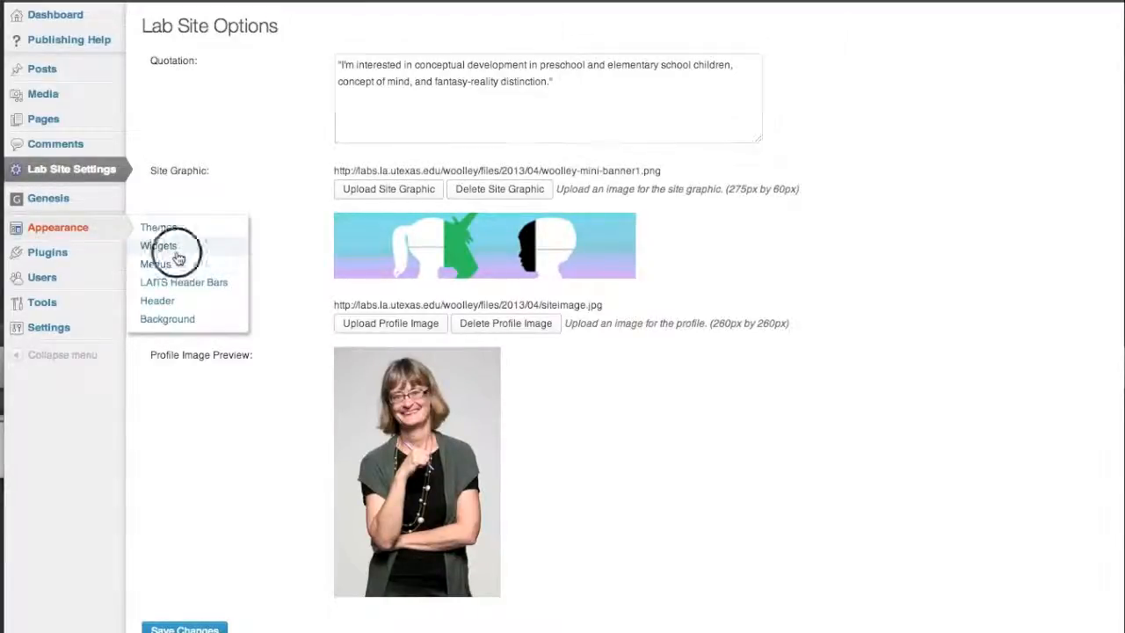
# - Go to the Widgets screen under Appearance to reach the site's widget areas
pyautogui.click(158, 247)
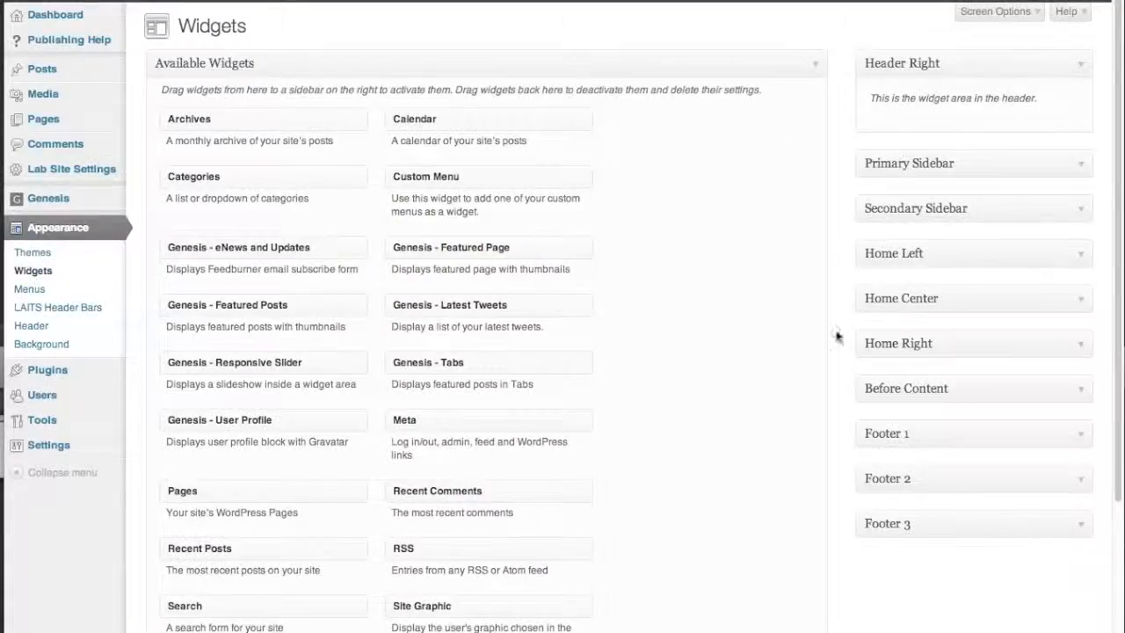
pyautogui.moveTo(1081, 261)
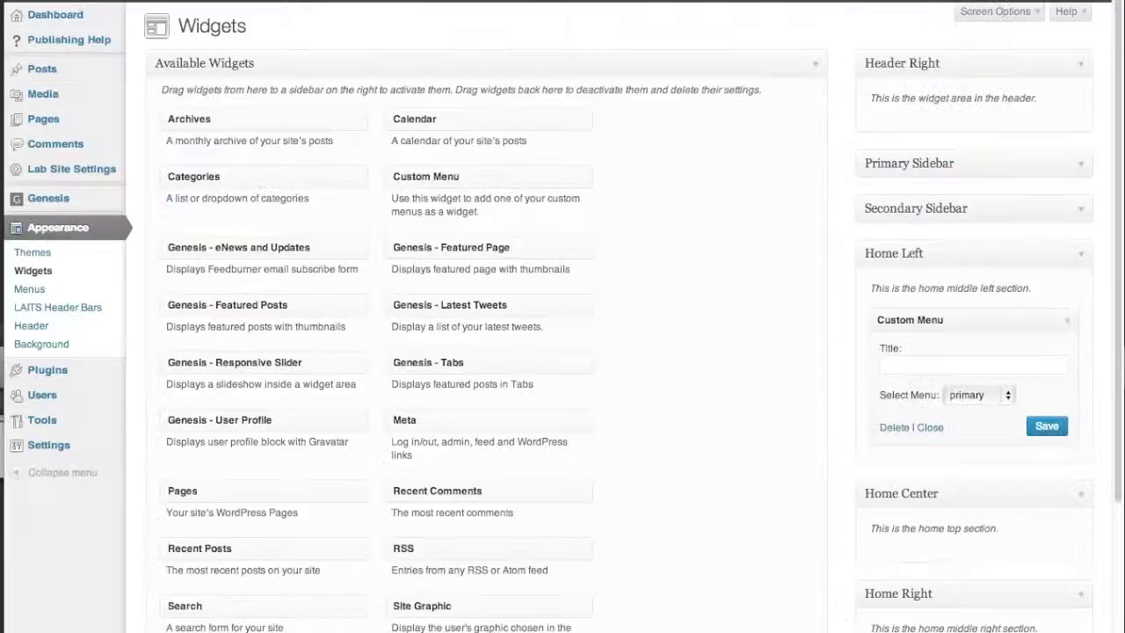
# - Scroll down the Widgets screen to reach the Home Center and Home Right areas
pyautogui.scroll(-3)
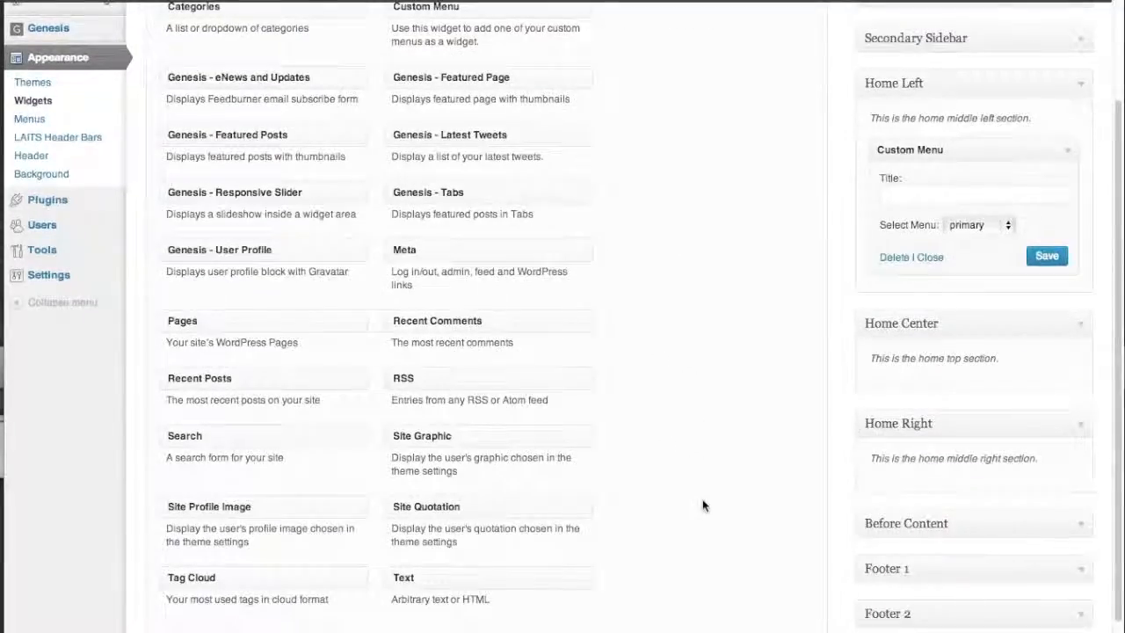
pyautogui.scroll(-3)
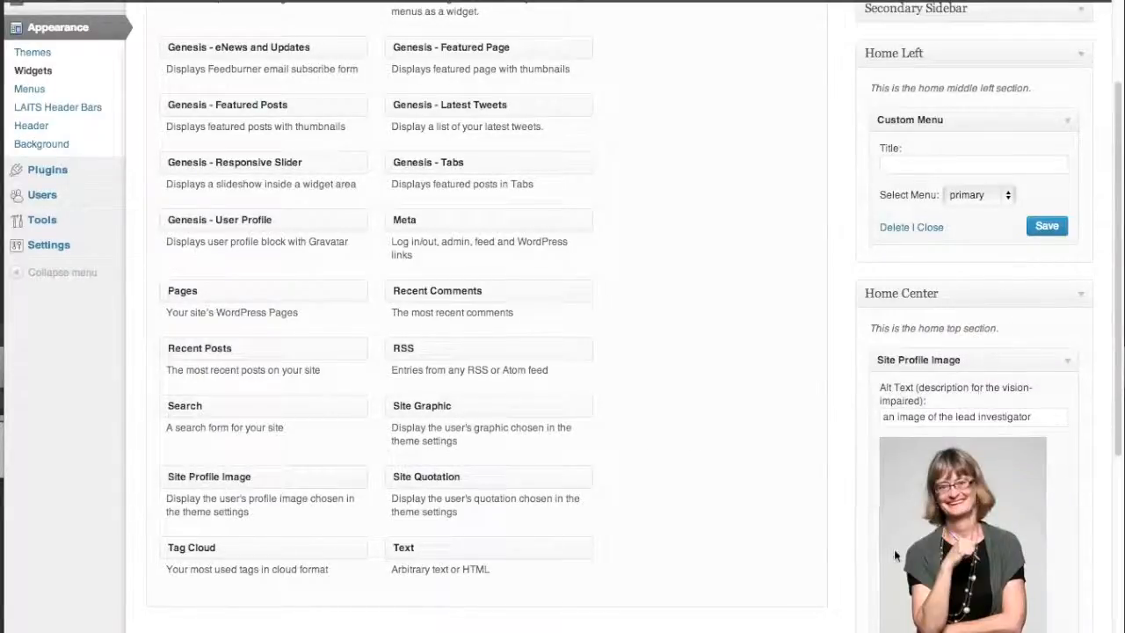
pyautogui.scroll(-3)
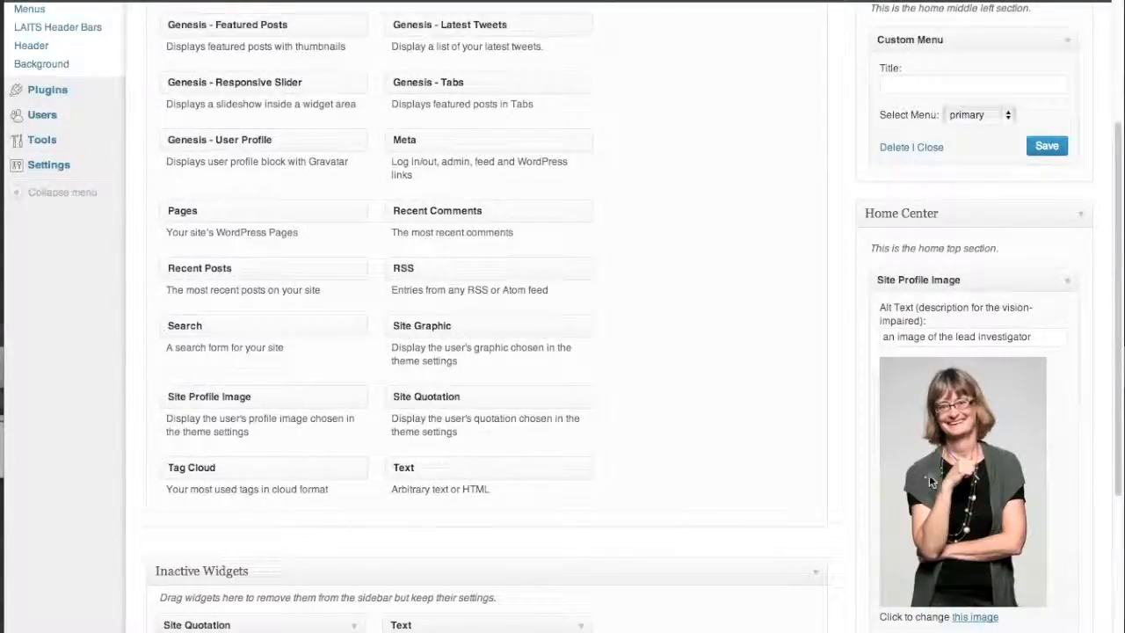
pyautogui.moveTo(872, 488)
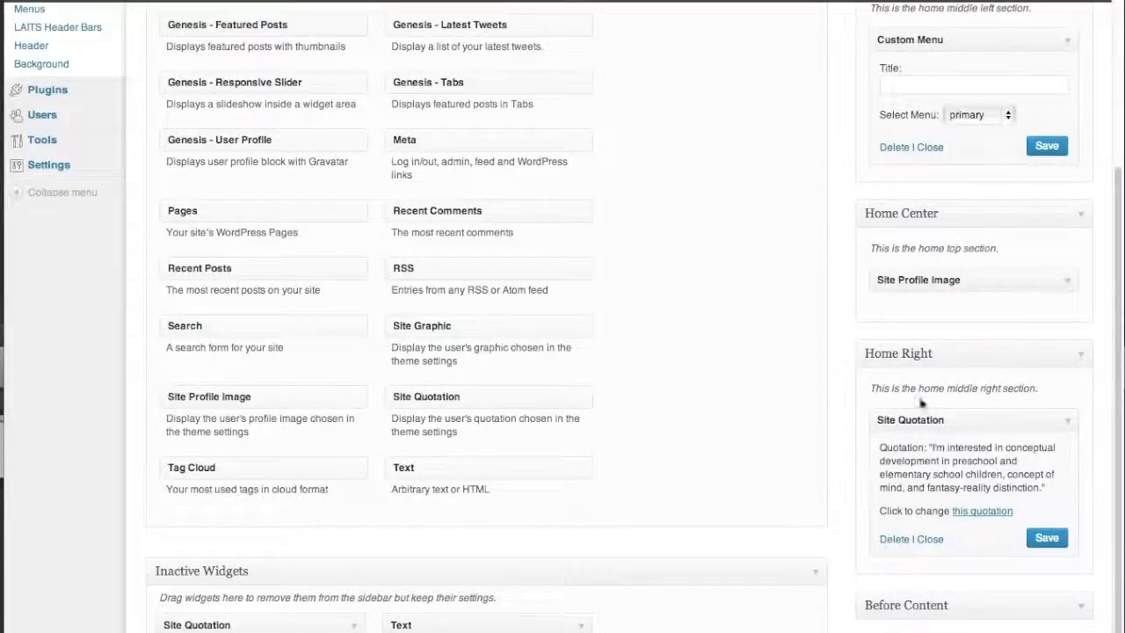
pyautogui.moveTo(411, 394)
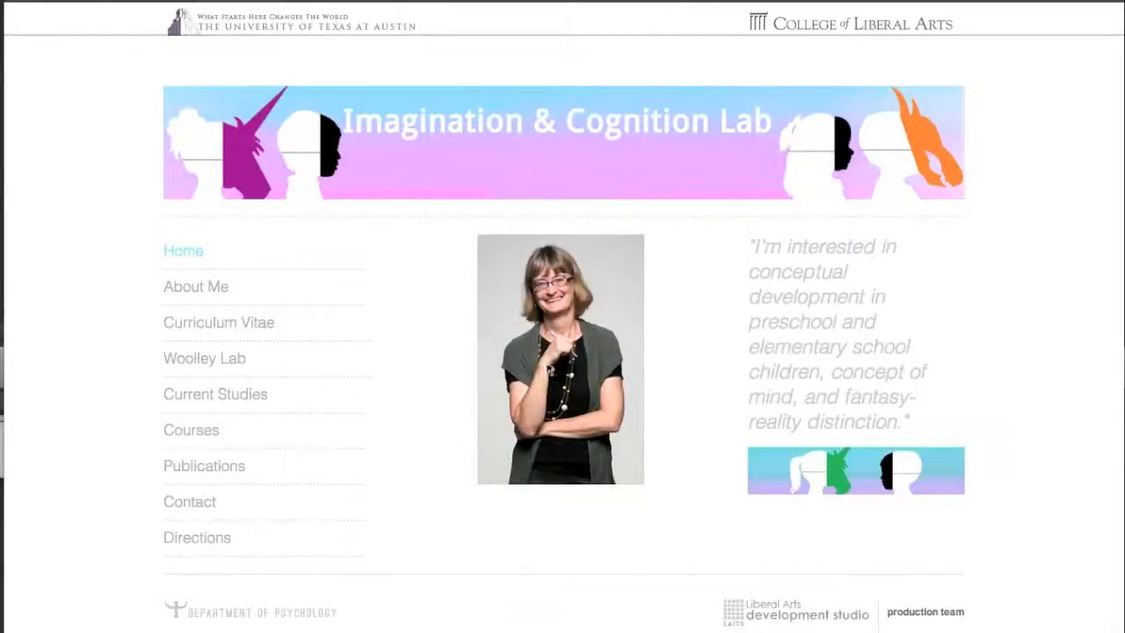
pyautogui.moveTo(760, 351)
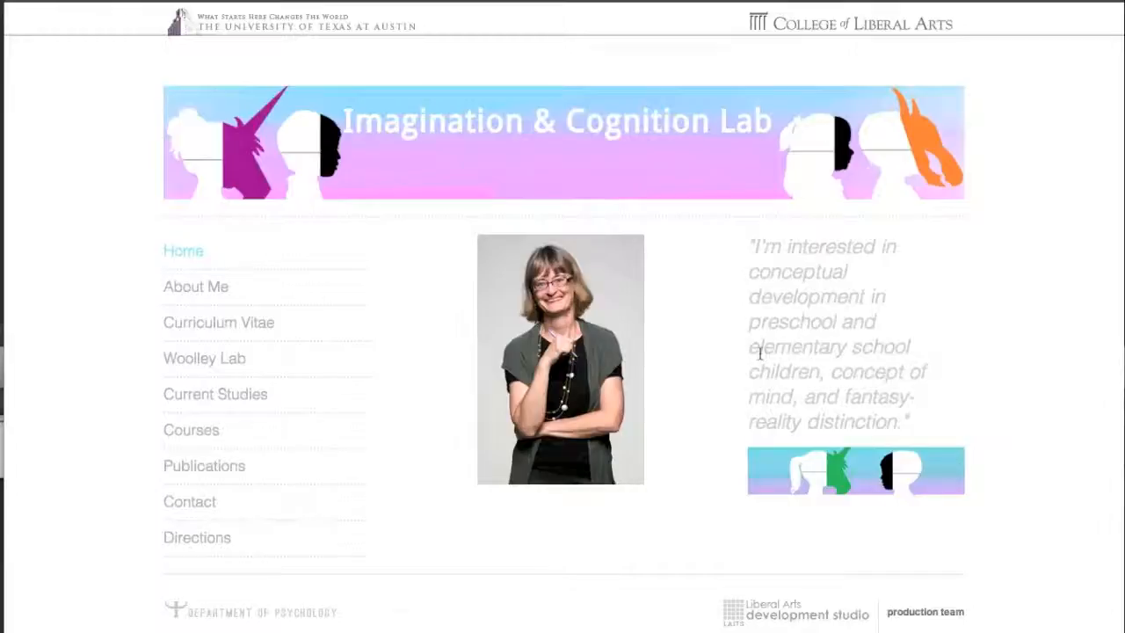
pyautogui.moveTo(829, 386)
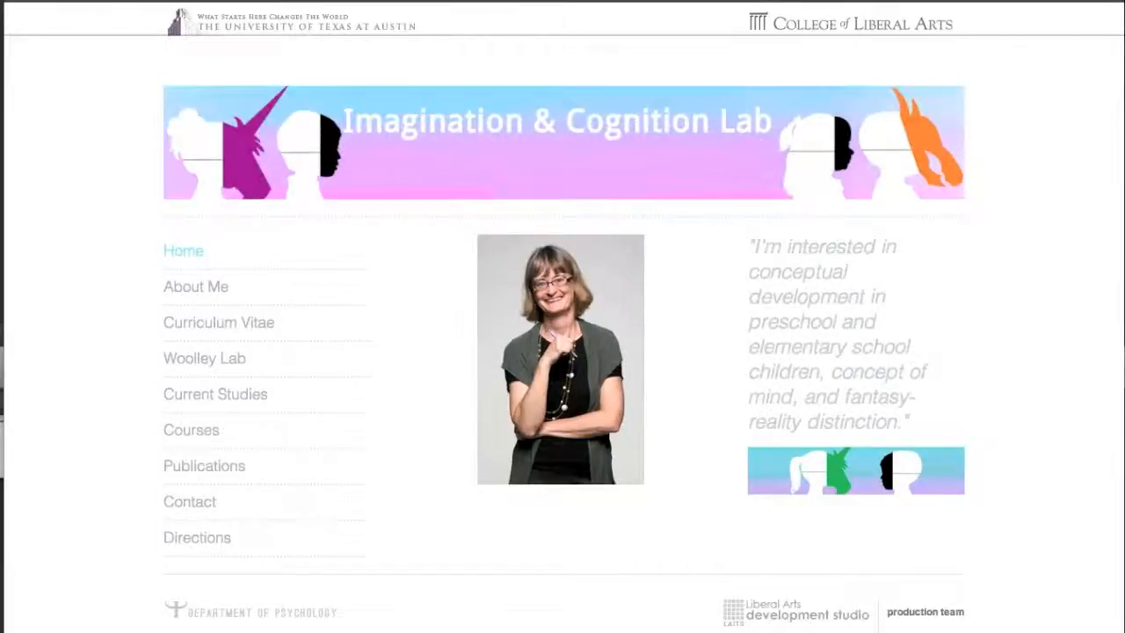
pyautogui.moveTo(484, 316)
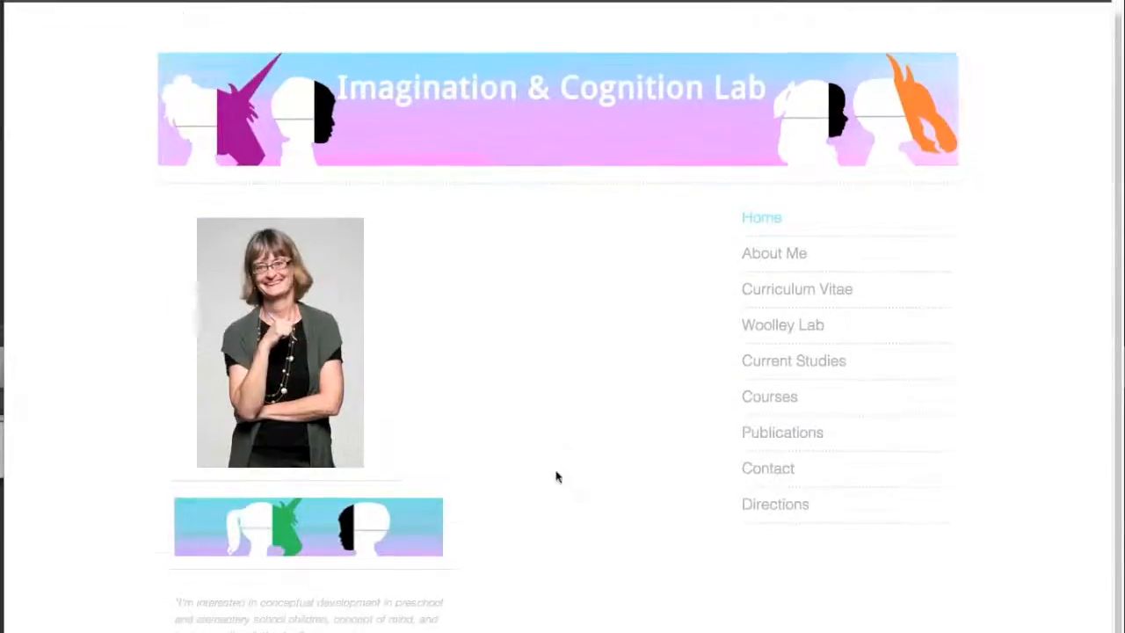
# - Scroll the Widgets page to review Home Left and Home Center contents
pyautogui.scroll(-3)
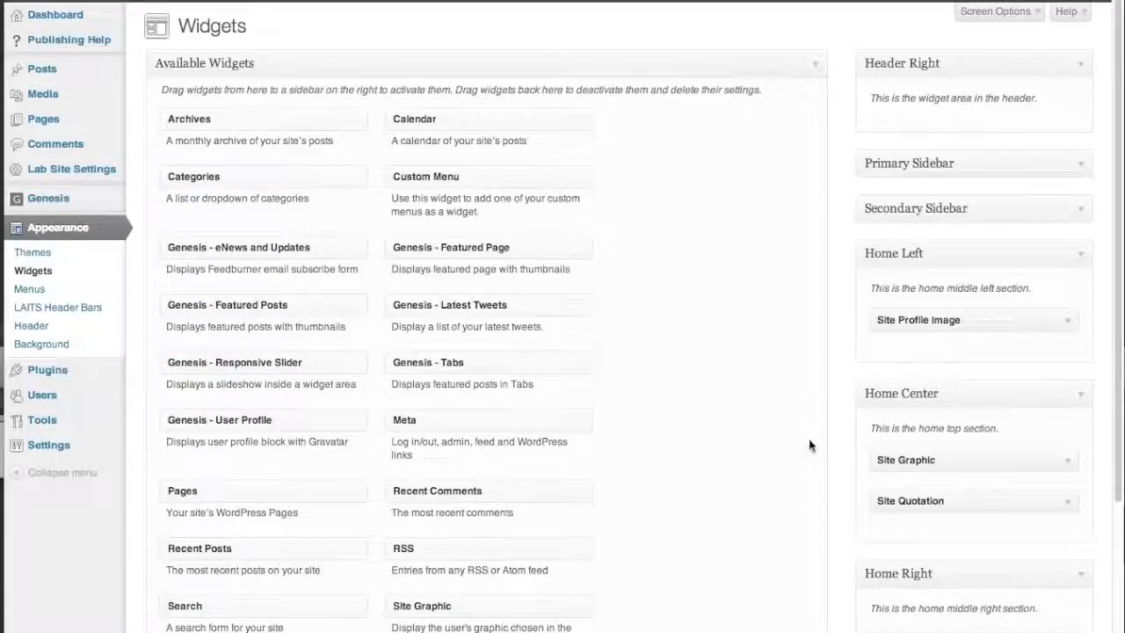
# - Move the Custom Menu widget into the Home Left area
pyautogui.scroll(-3)
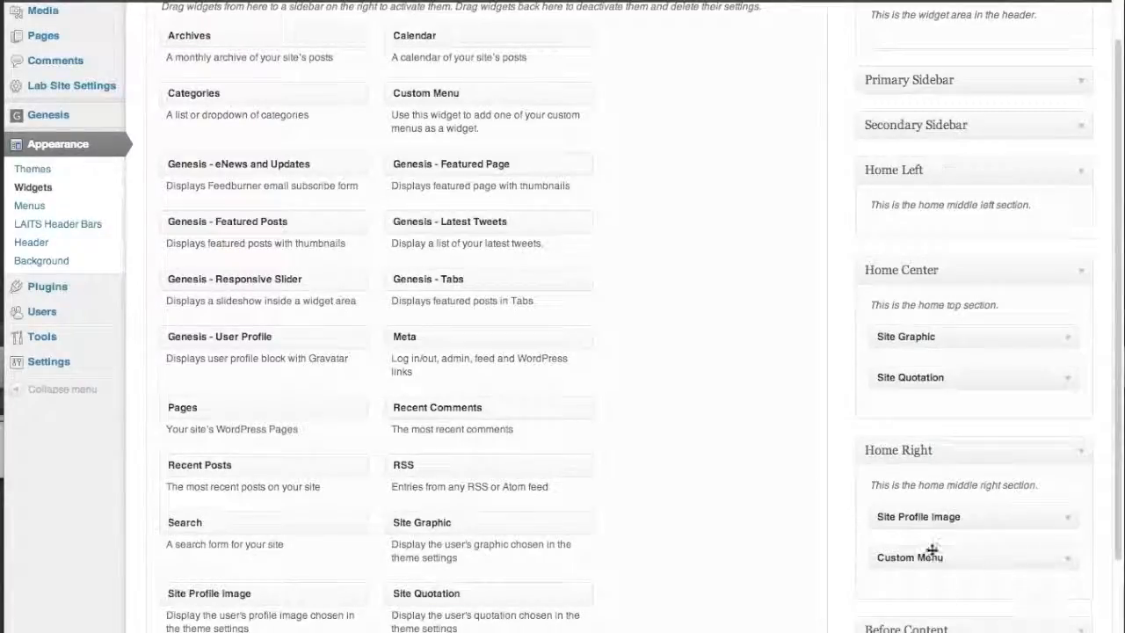
pyautogui.moveTo(911, 557); pyautogui.dragTo(910, 236)
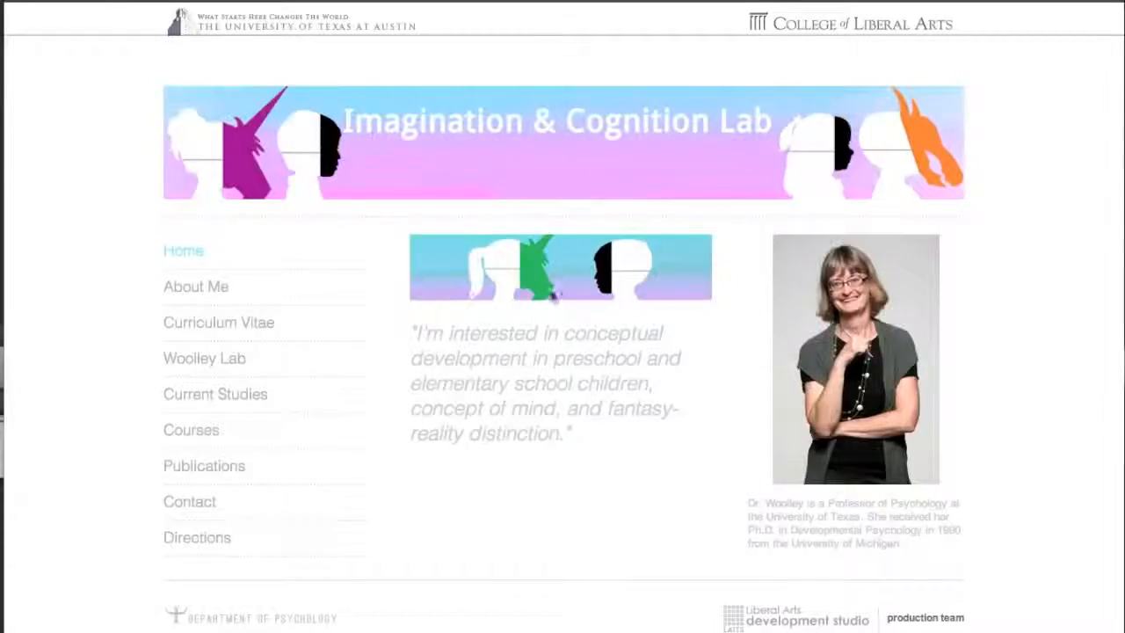
pyautogui.moveTo(295, 343)
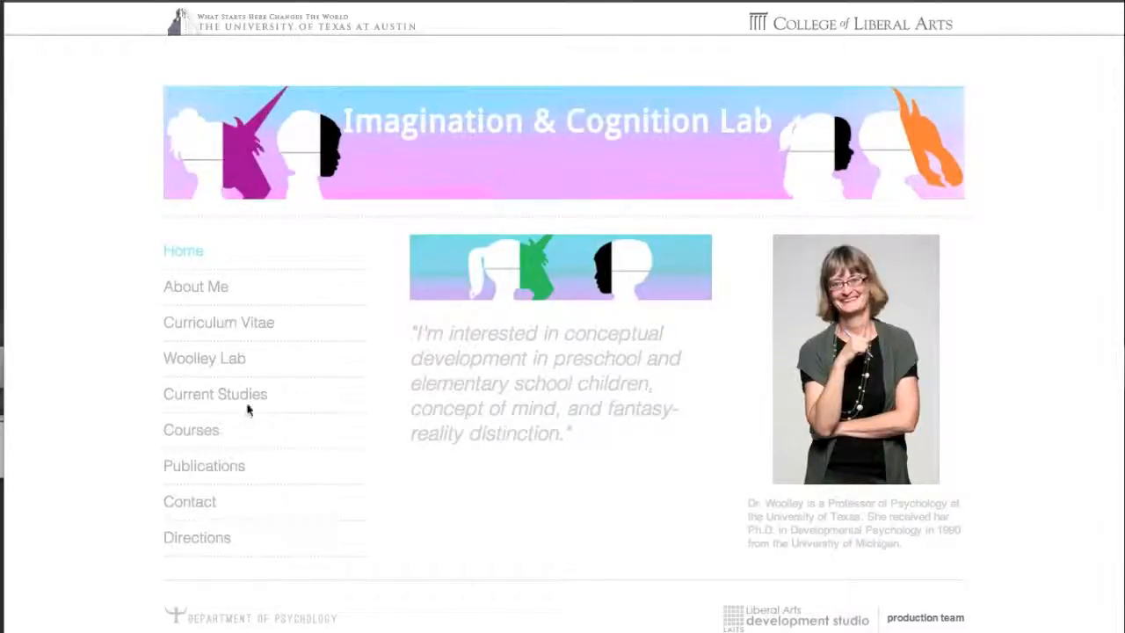
pyautogui.moveTo(791, 419)
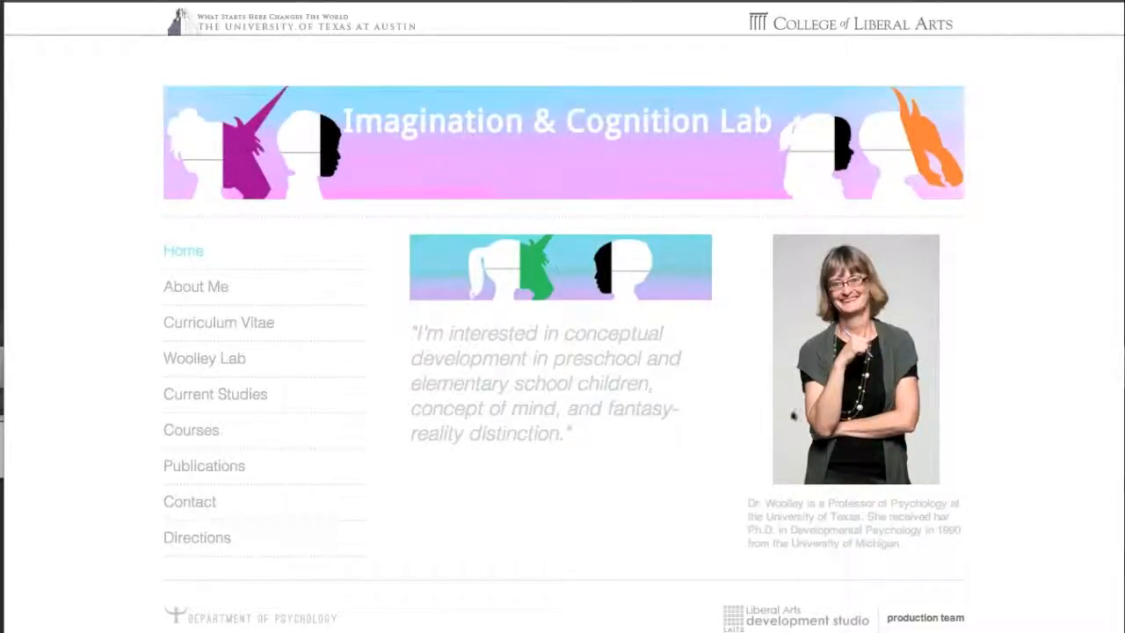